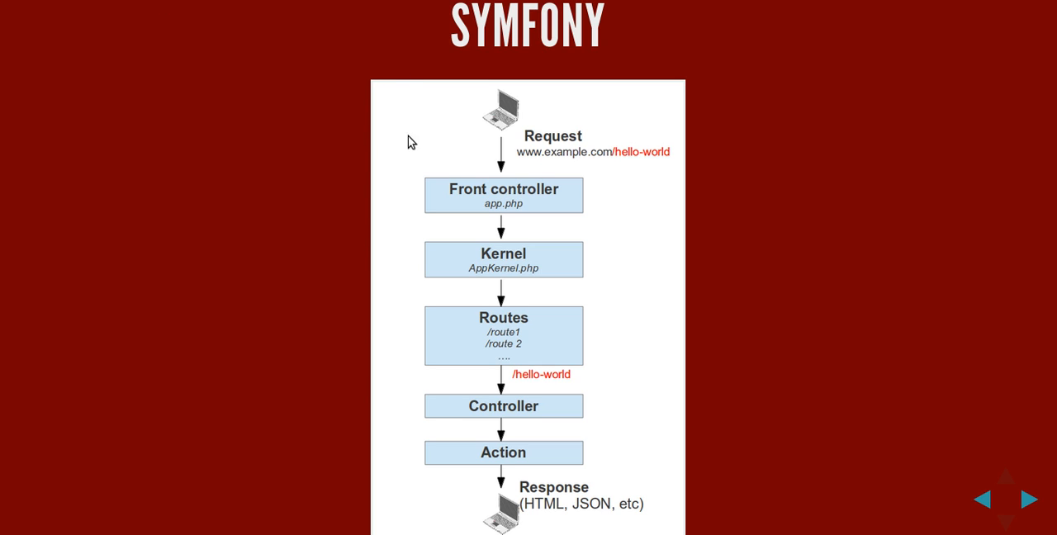
mouse_move(617, 295)
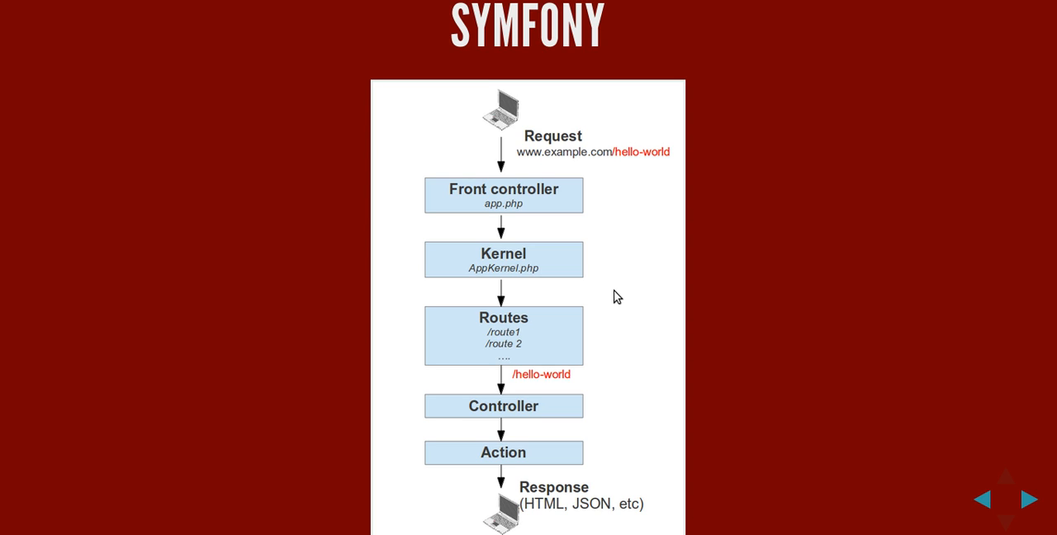
mouse_move(520, 347)
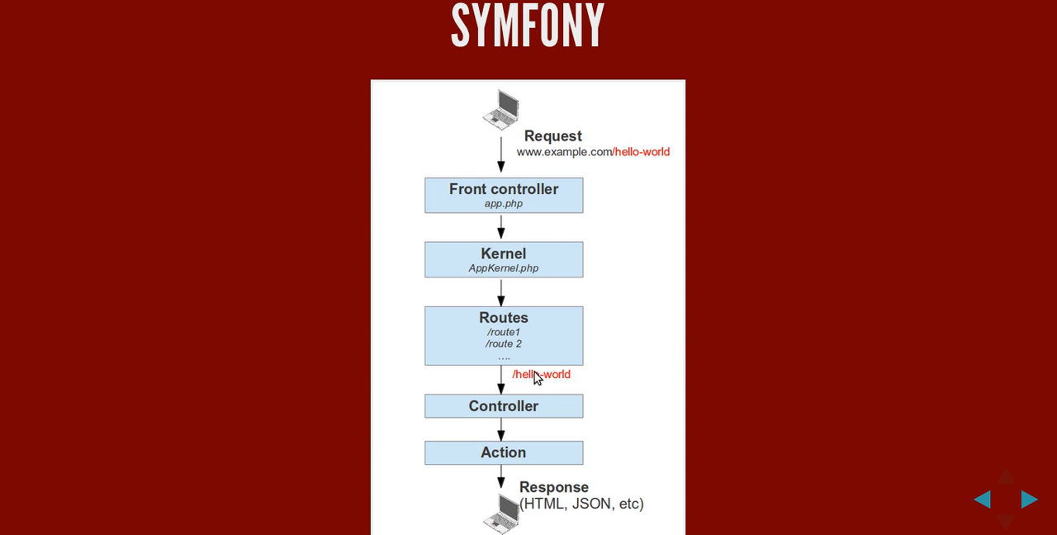
mouse_move(507, 466)
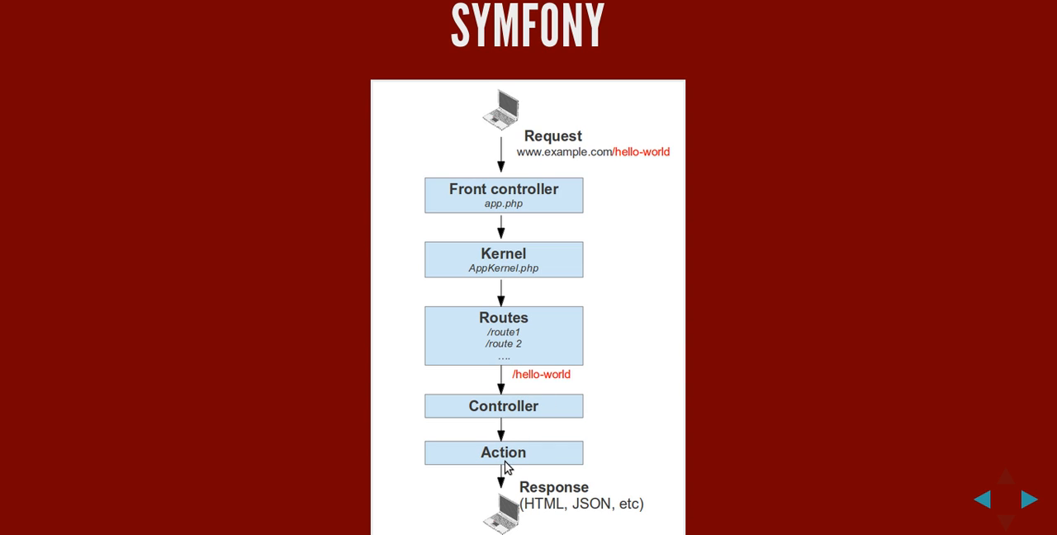
mouse_move(509, 462)
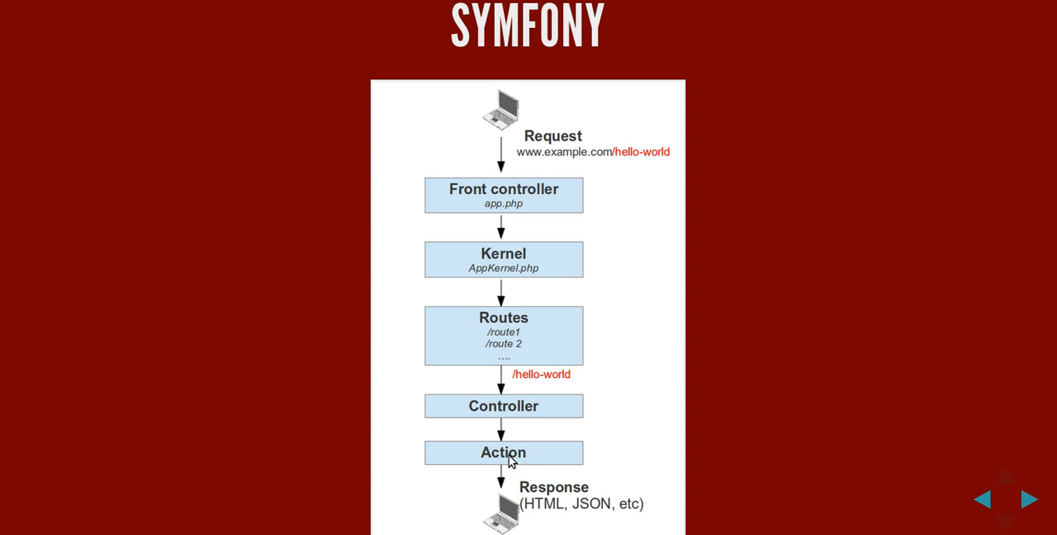
mouse_move(571, 514)
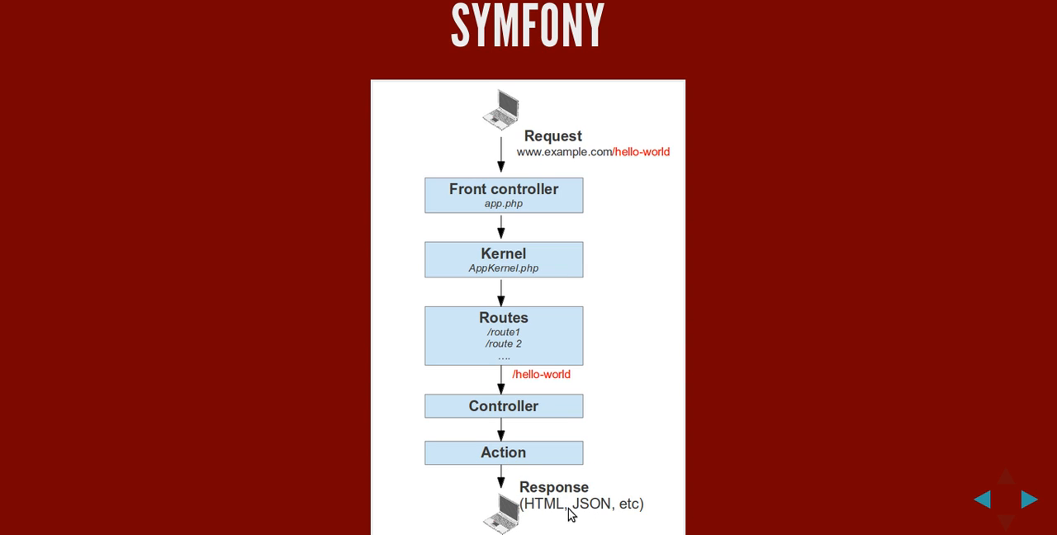
mouse_move(567, 529)
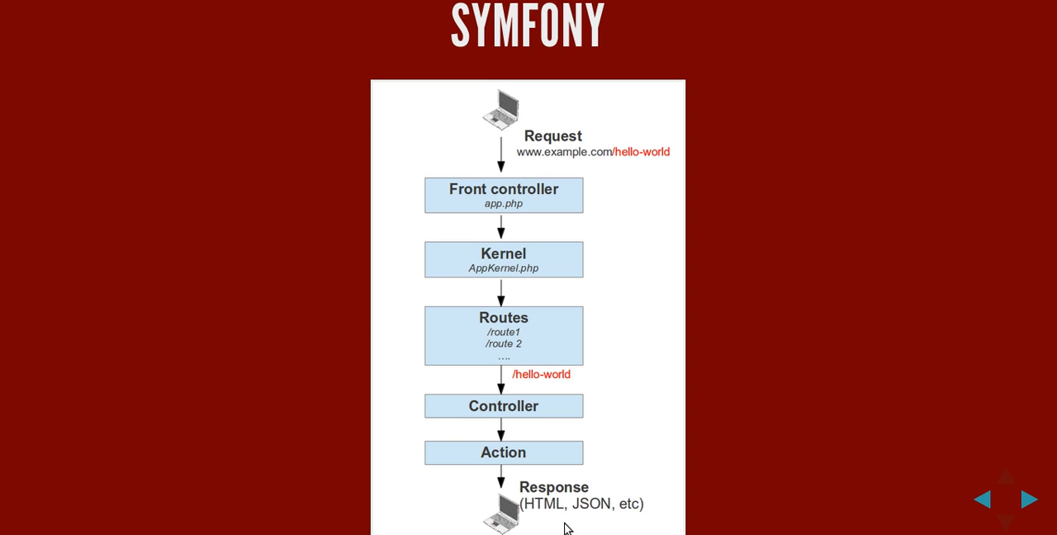
mouse_move(617, 226)
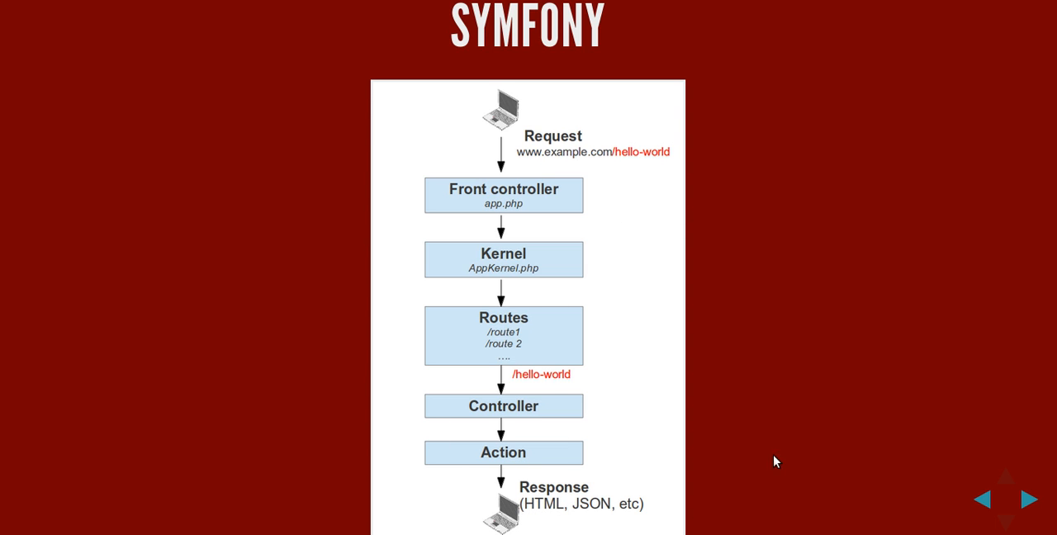
click(1030, 499)
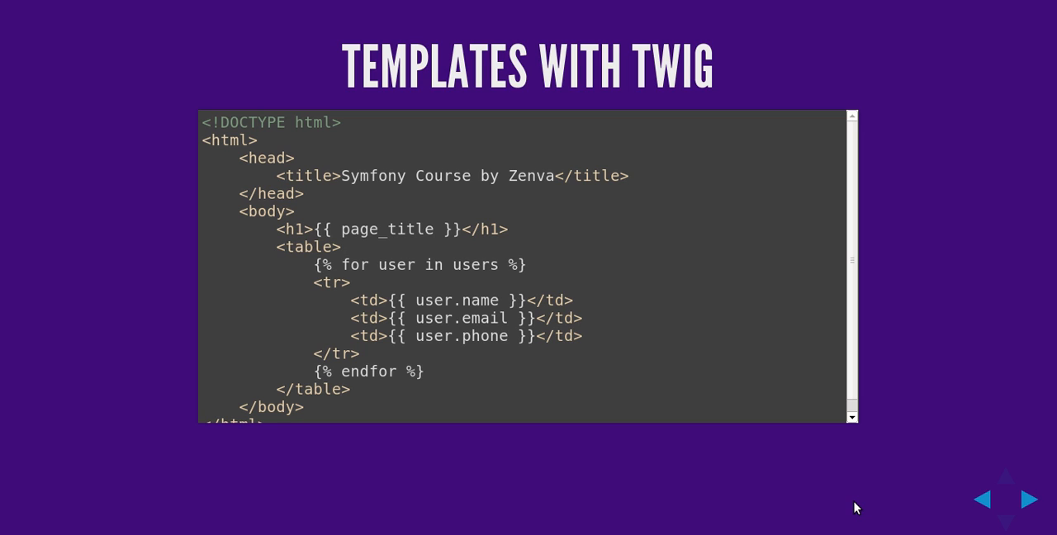
mouse_move(919, 306)
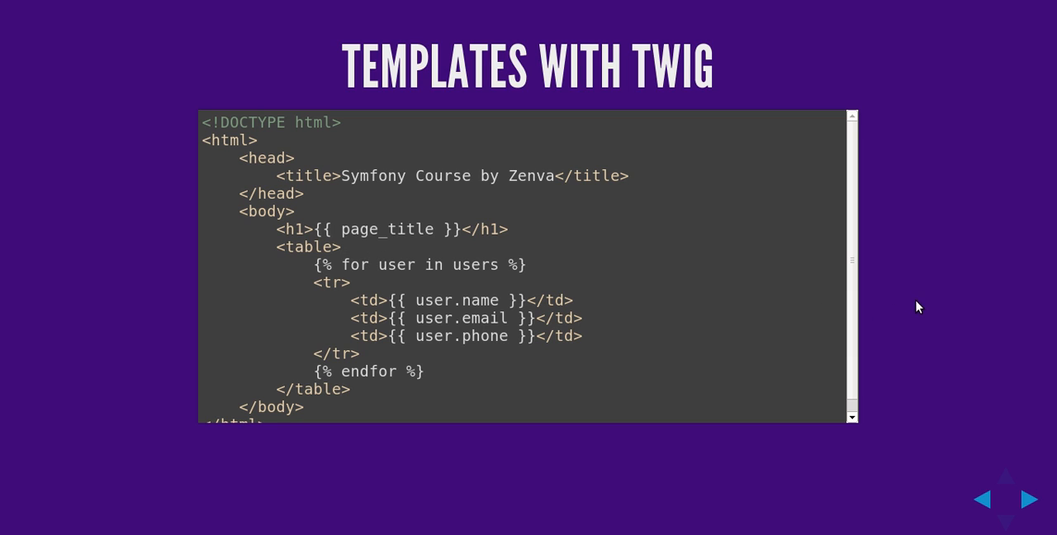
mouse_move(955, 406)
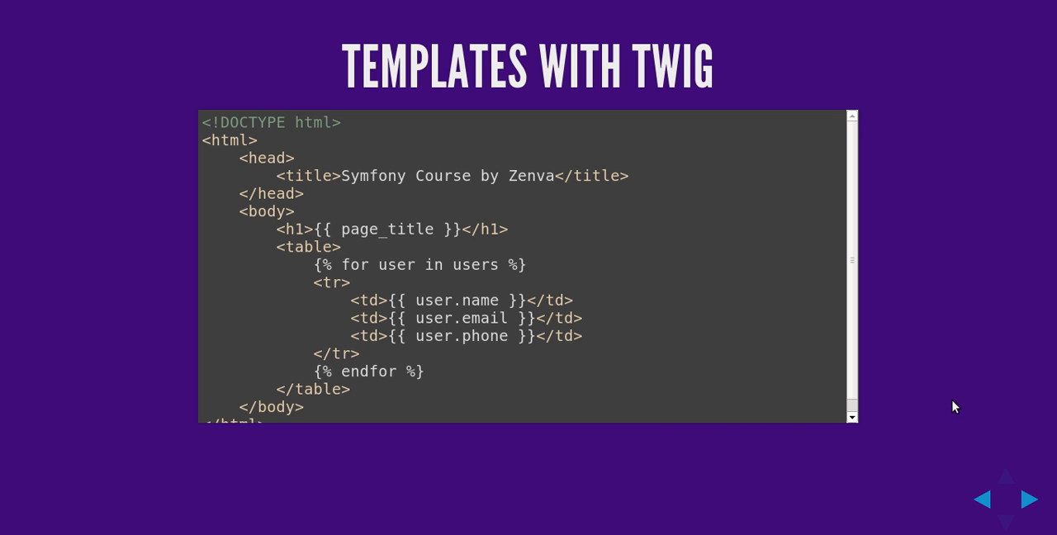